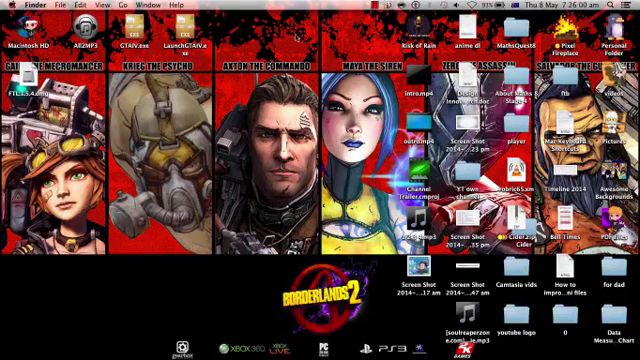
{"action": "mouse_move", "coordinate": [410, 104]}
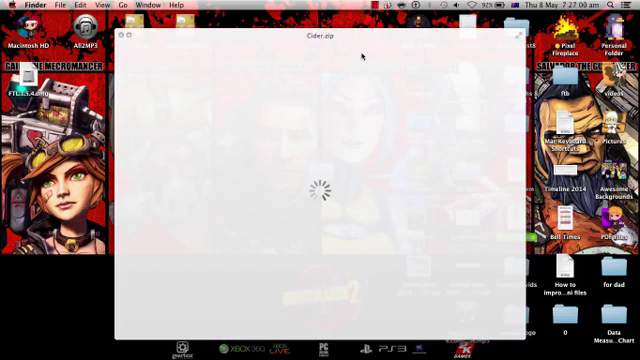
{"action": "mouse_move", "coordinate": [304, 140]}
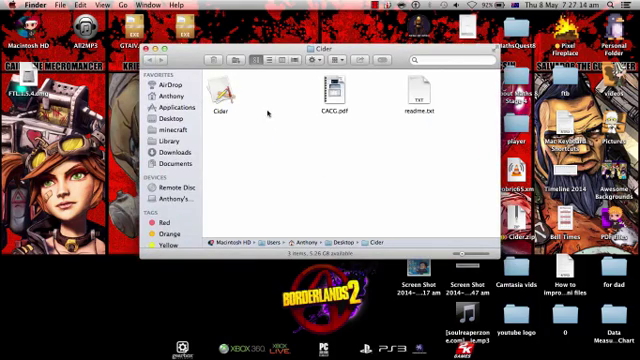
Show the Cider wrapper's package contents and browse into its Contents folder toward c_drive.
{"action": "left_click", "coordinate": [228, 90]}
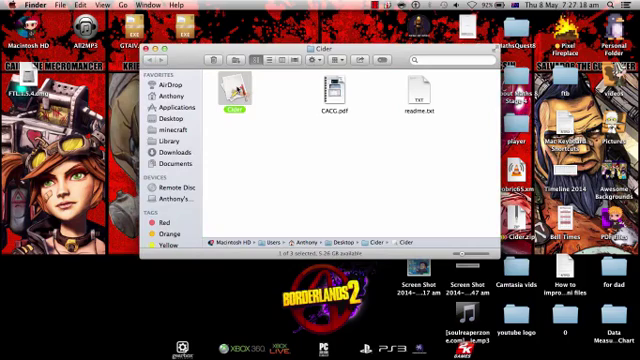
{"action": "right_click", "coordinate": [238, 88]}
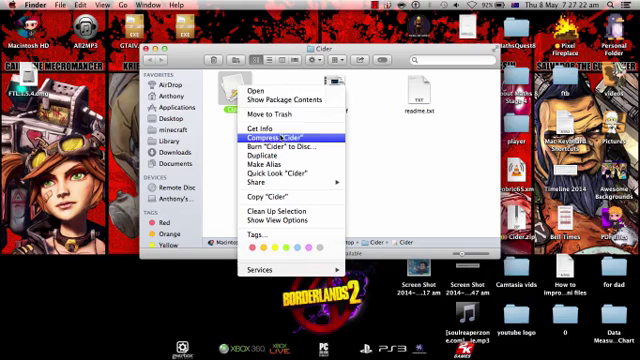
{"action": "left_click", "coordinate": [270, 96]}
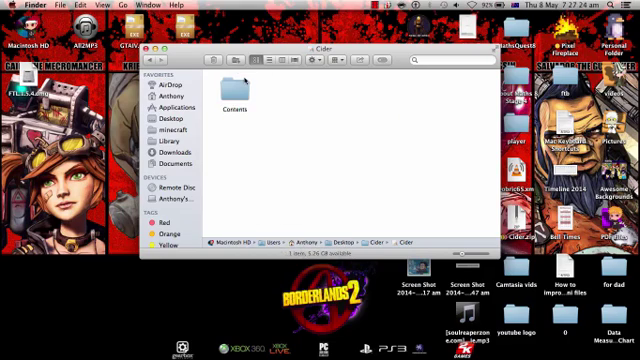
{"action": "double_click", "coordinate": [232, 84]}
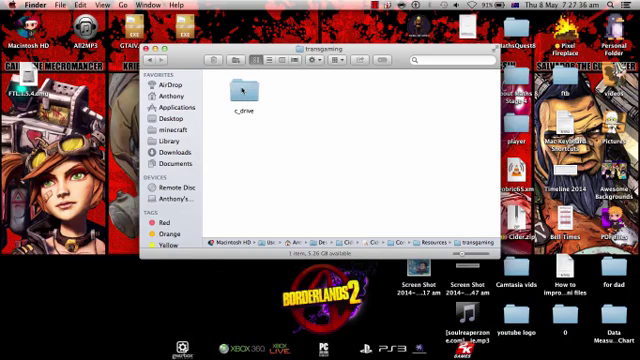
Browse into c_drive and its Program Files folder, finding it empty.
{"action": "left_click", "coordinate": [240, 90]}
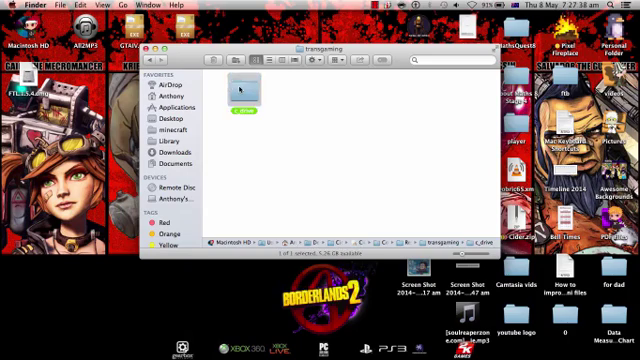
{"action": "double_click", "coordinate": [238, 90]}
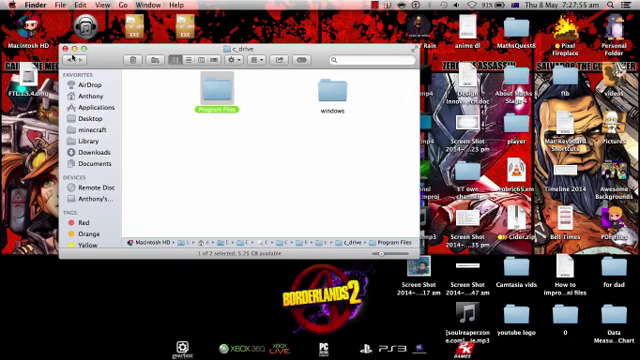
{"action": "double_click", "coordinate": [218, 90]}
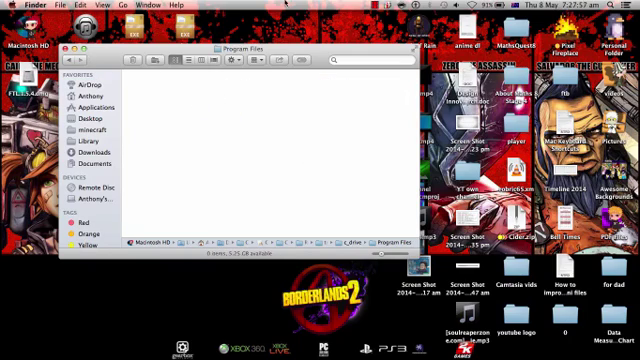
{"action": "mouse_move", "coordinate": [172, 100]}
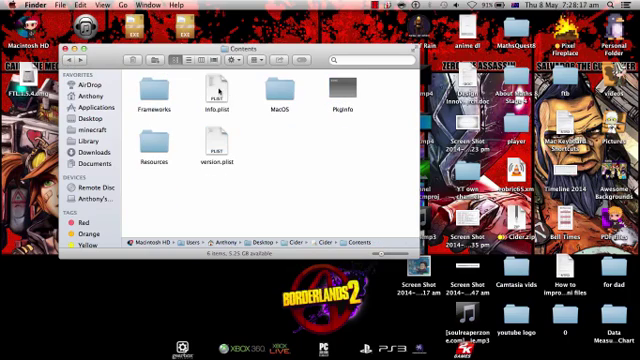
Edit Info.plist in TextEdit, replacing the path's old folder name with 'v85fdsg'.
{"action": "left_click", "coordinate": [212, 90]}
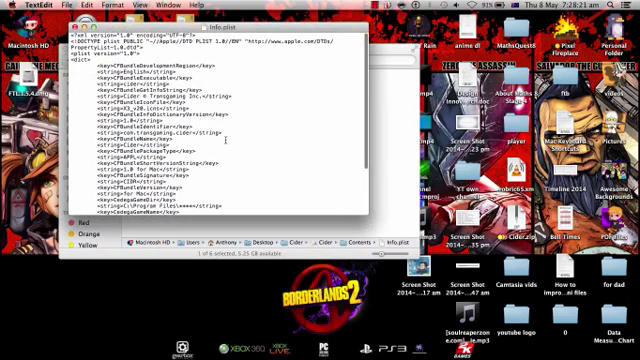
{"action": "scroll", "scroll_direction": "down", "scroll_amount": 3}
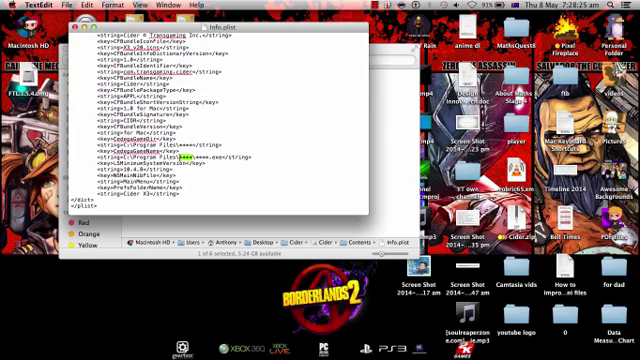
{"action": "key", "text": "cmd+v"}
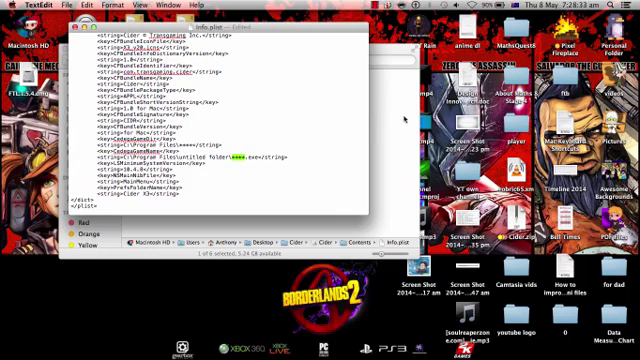
{"action": "type", "text": "v85fdsgd"}
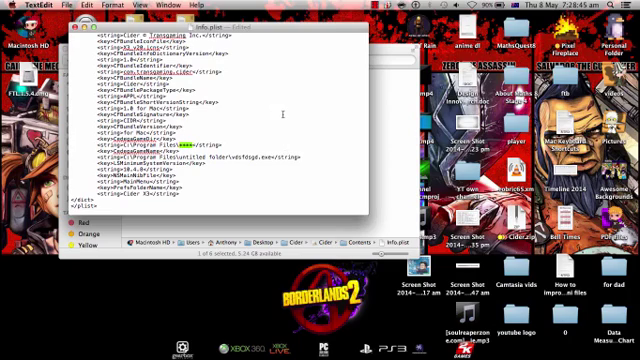
Paste the same folder name into the second path string and check it matches.
{"action": "key", "text": "cmd+v"}
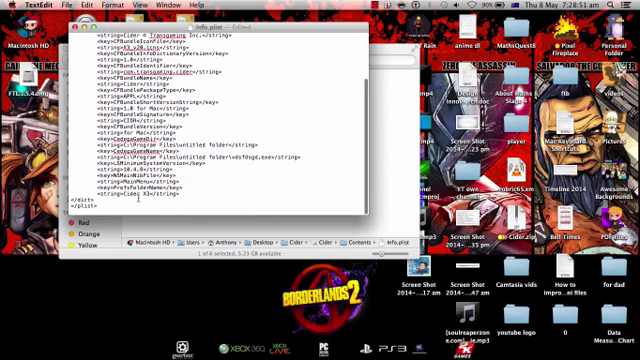
{"action": "double_click", "coordinate": [128, 192]}
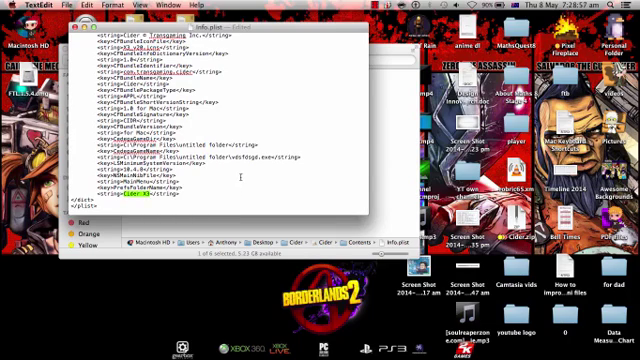
{"action": "mouse_move", "coordinate": [240, 176]}
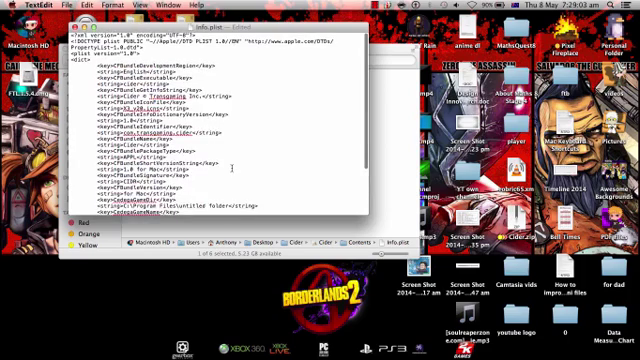
{"action": "scroll", "scroll_direction": "down", "scroll_amount": 3}
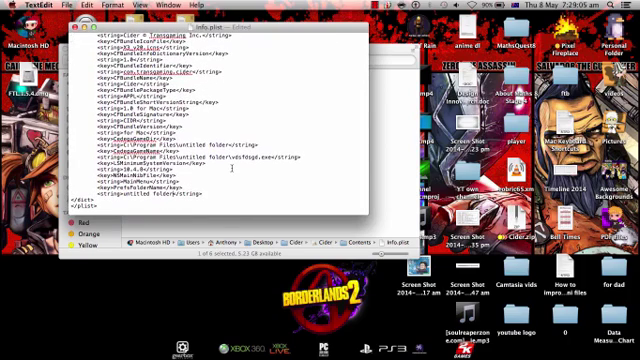